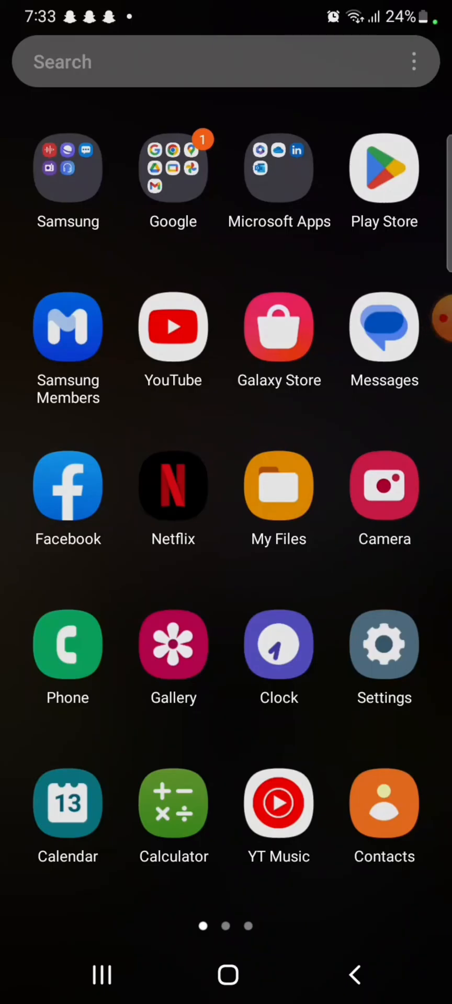
# Step: Launch Google Maps from the Google apps folder in the app drawer
pyautogui.click(172, 168)
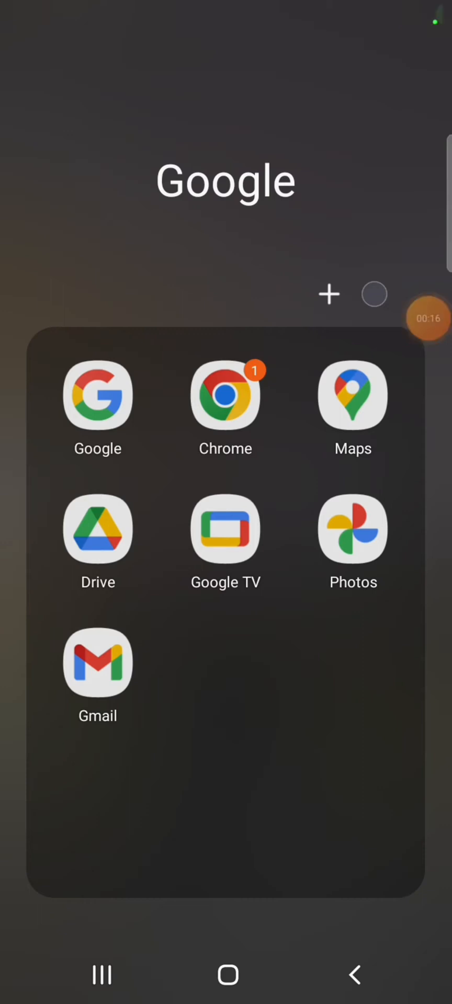
pyautogui.click(352, 395)
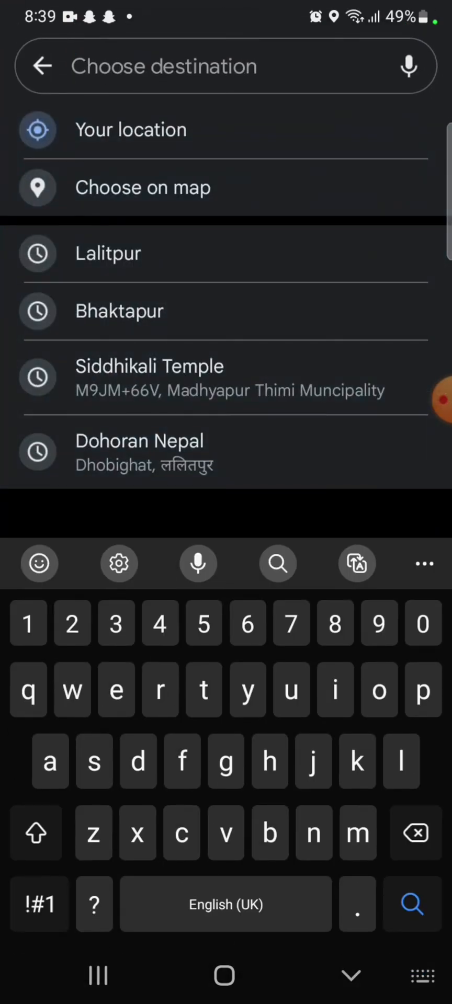
# Step: Search 'la' and choose Lalitpur as the destination for the route from Bhaktapur
pyautogui.write('la')
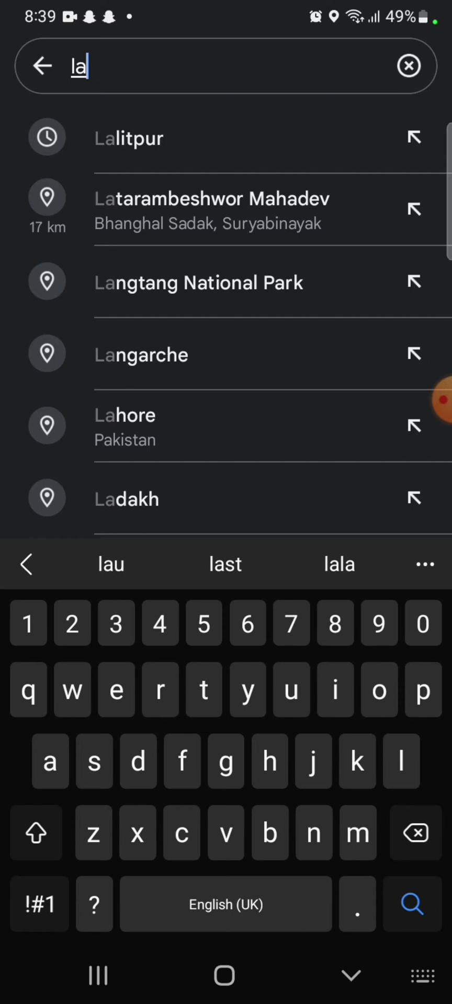
pyautogui.click(128, 138)
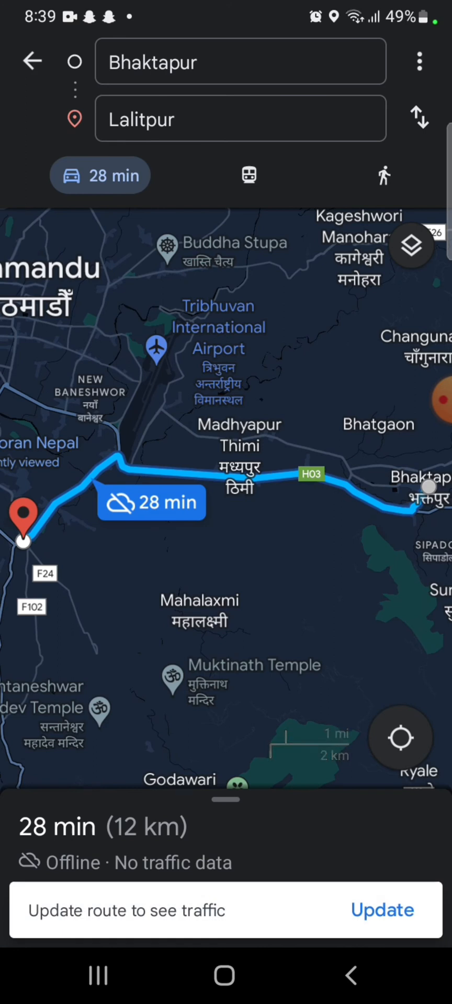
# Step: Open the three-dot overflow menu on the Bhaktapur–Lalitpur directions screen
pyautogui.click(419, 62)
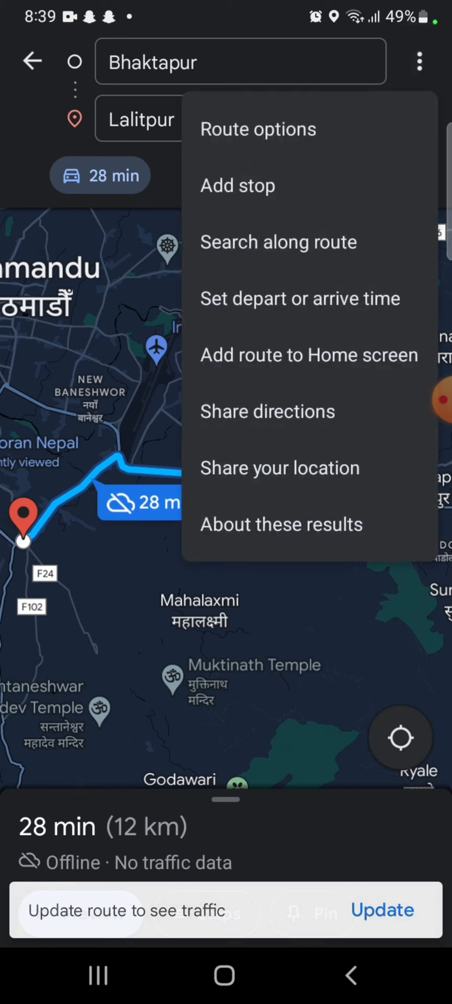